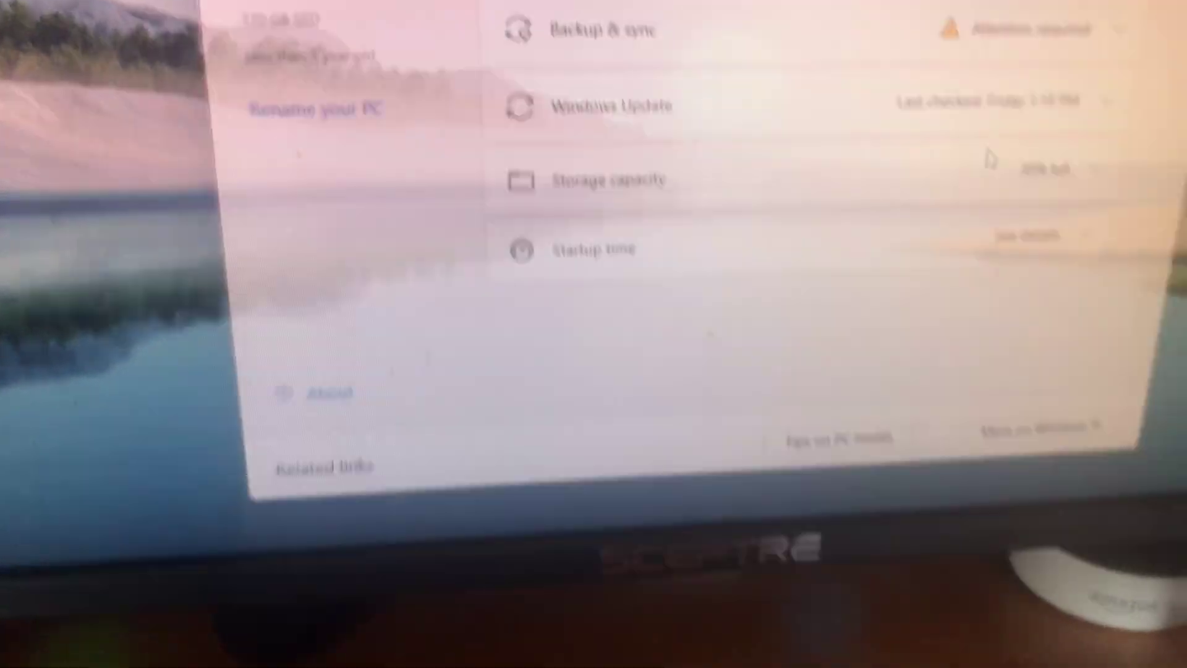
Set Intel Platform Trust Technology (PTT) to Enabled on the Miscellaneous settings page.
click(542, 375)
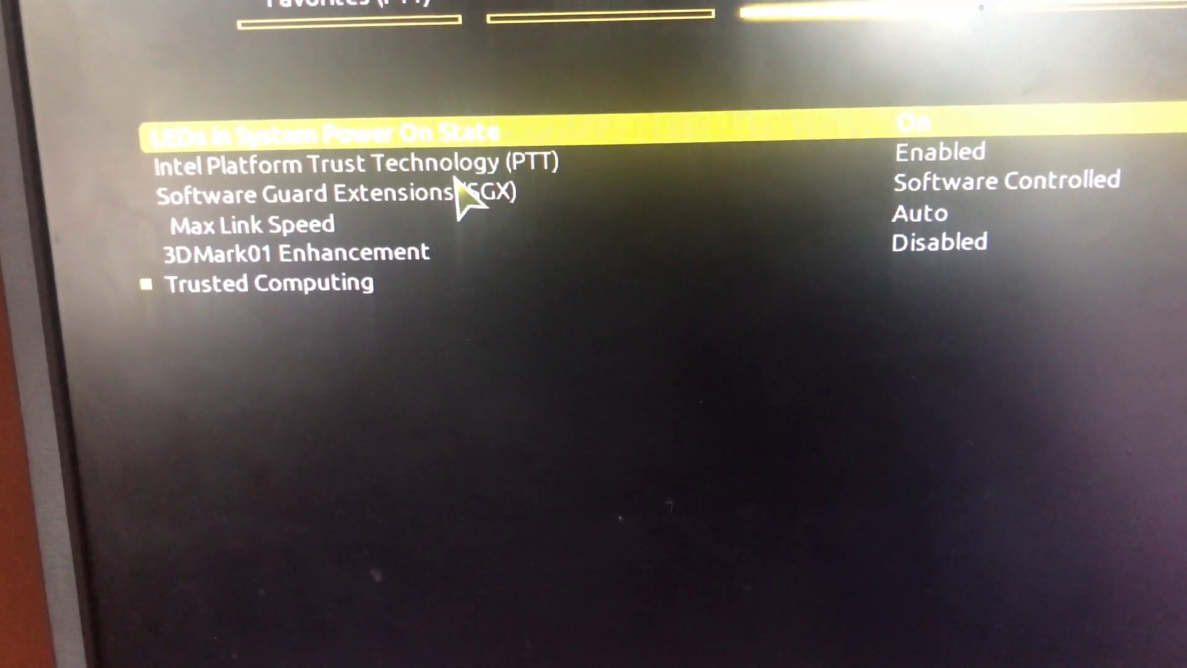
key(Down)
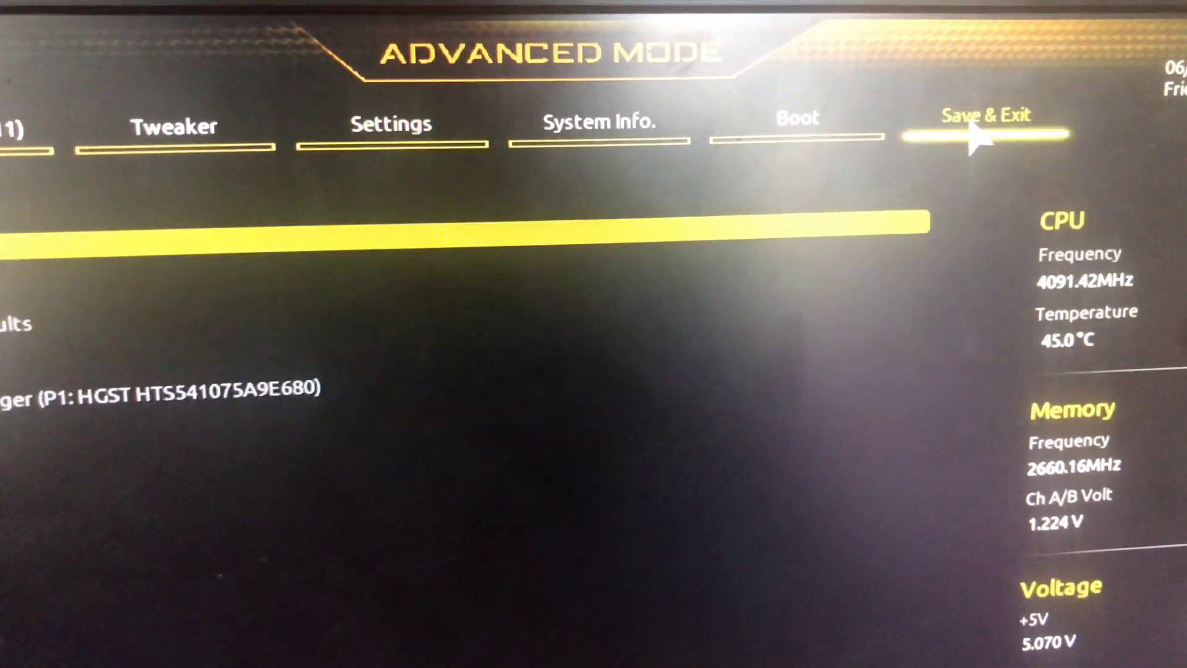
Choose Save & Exit Setup from the Save & Exit tab and confirm Yes to reset.
click(984, 121)
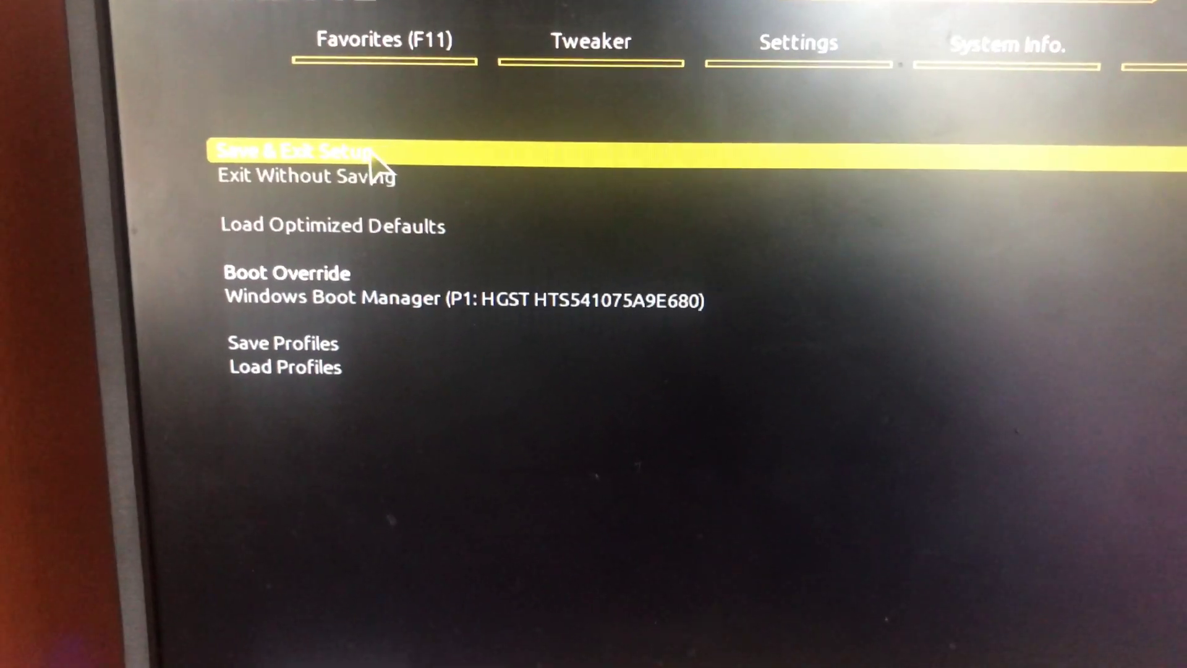
click(295, 150)
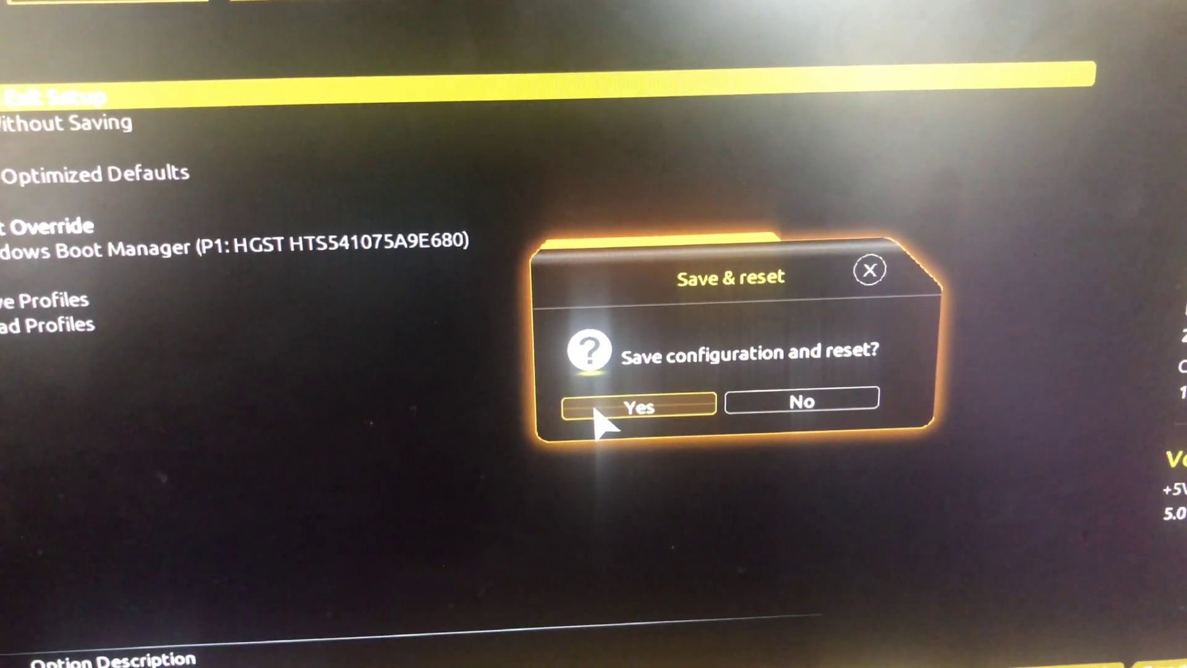
click(637, 407)
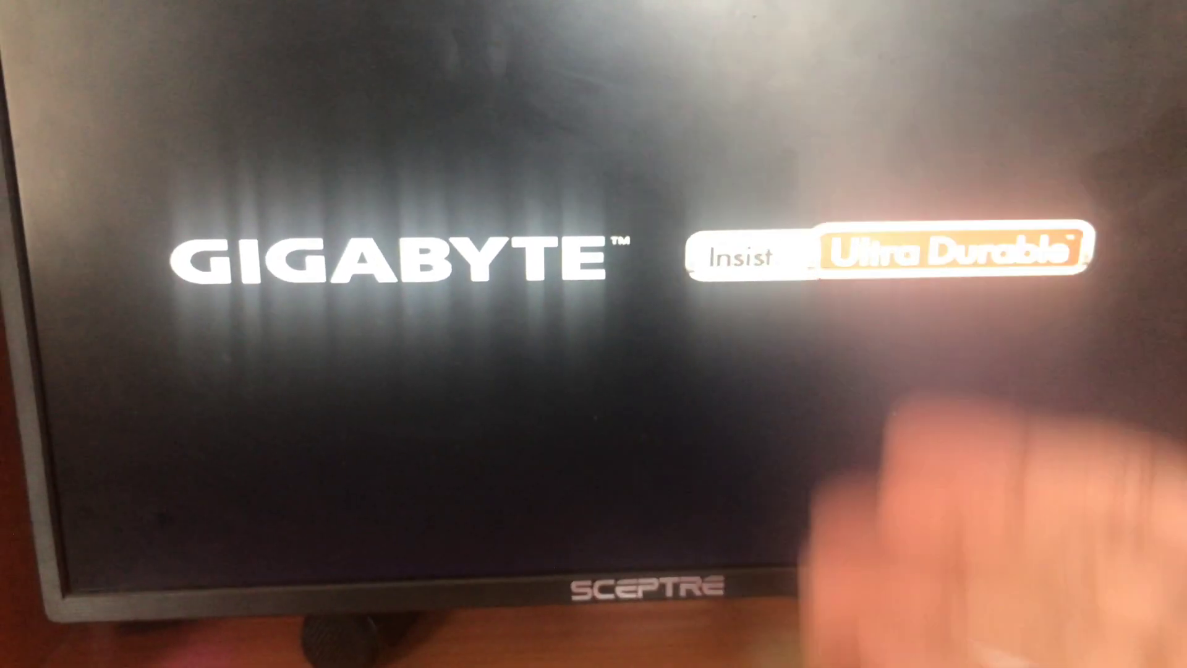